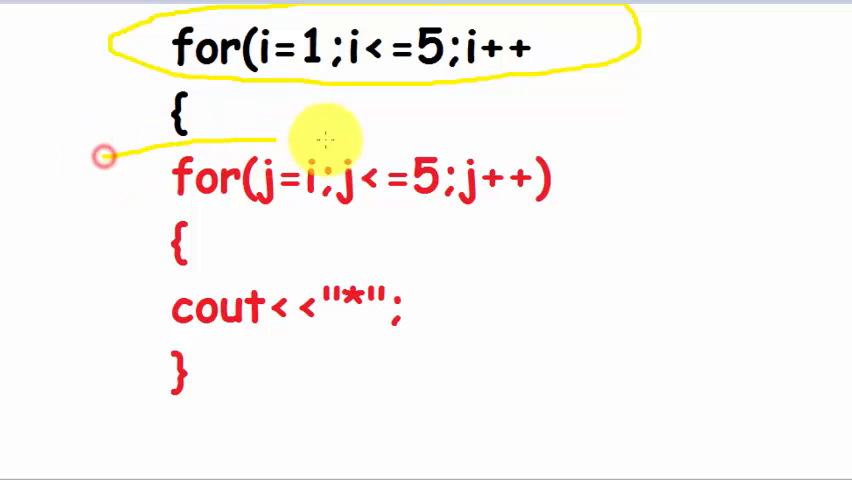
Annotate the outer loop on the whiteboard, marking the starting value 1
left_click_drag(330, 135, 80, 255)
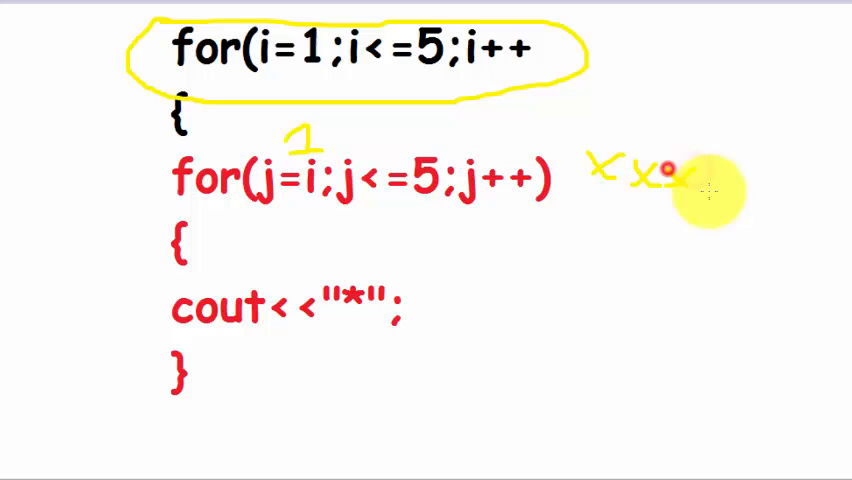
Sketch x-mark rows of 5, 4, 3, 2, 1 beside the inner loop
left_click_drag(680, 180, 760, 180)
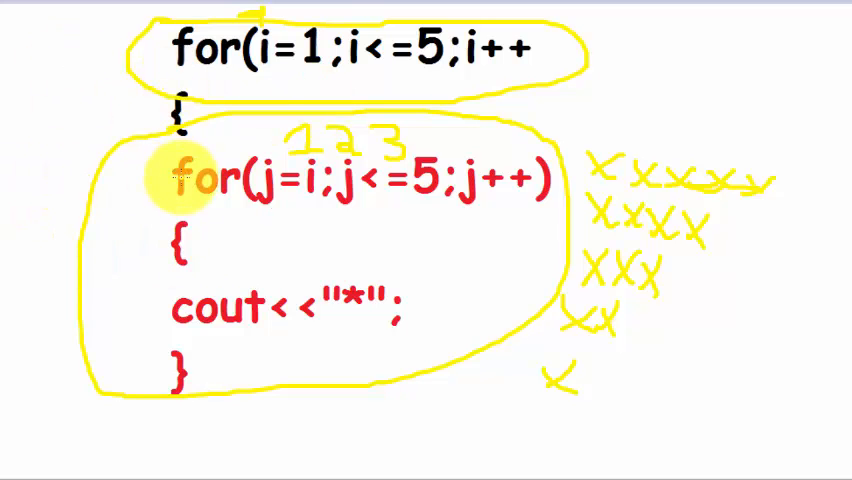
mouse_move(180, 240)
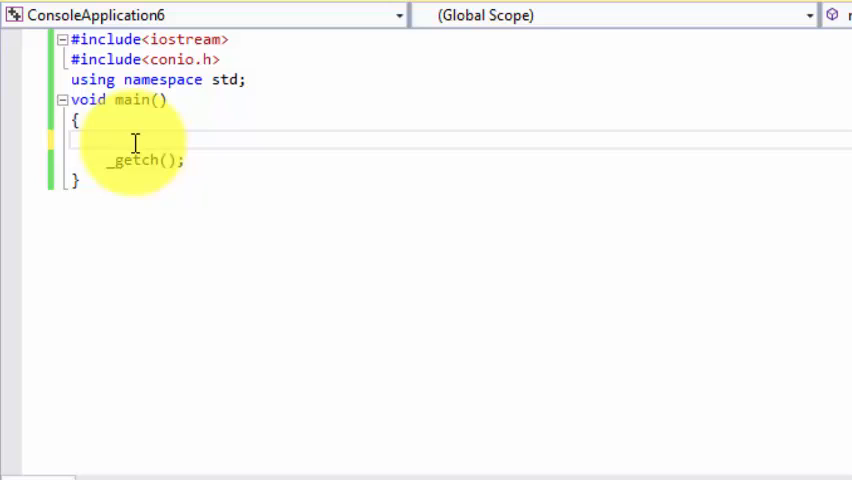
Declare int i, j; and write the outer loop for (i = 1; i <= 5; i++)
type("int")
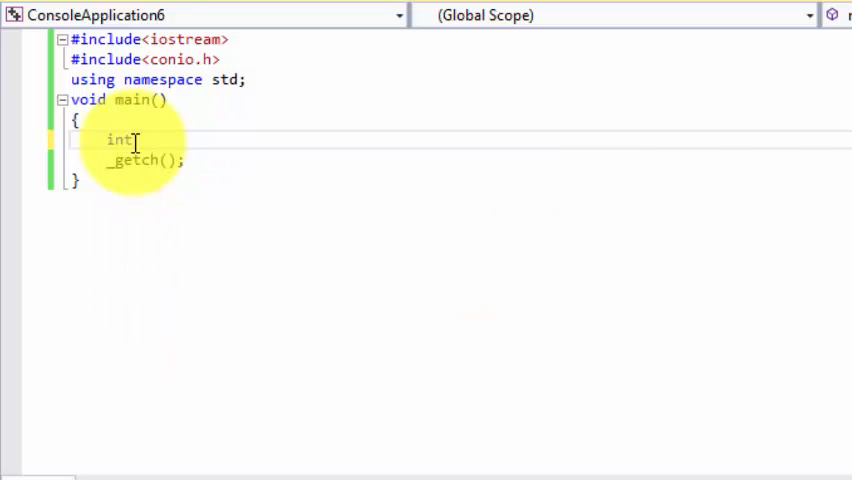
type("i, j;")
type("for(")
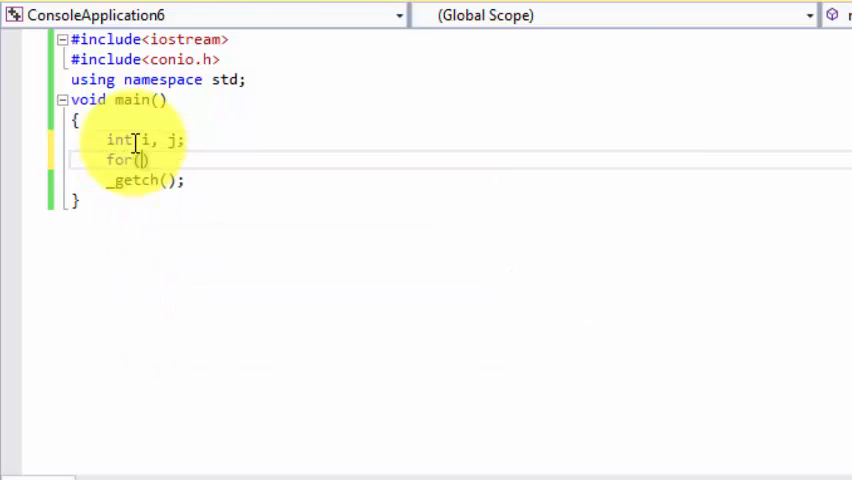
type("i=")
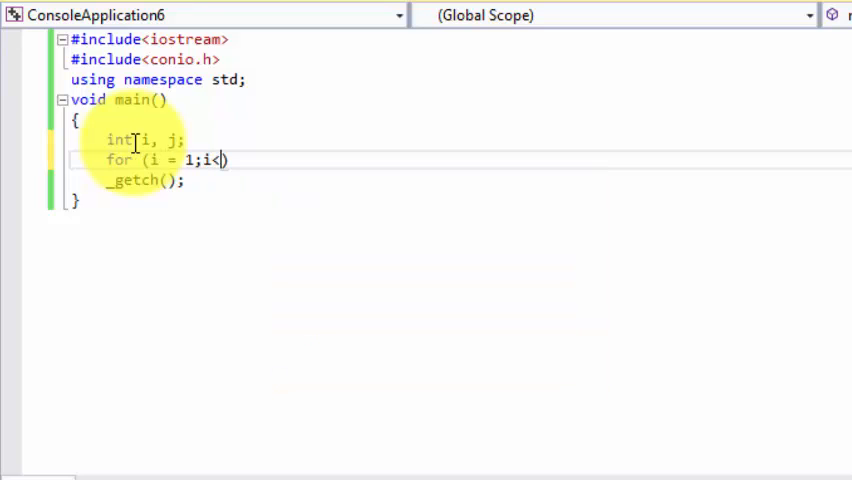
type("< +5;i")
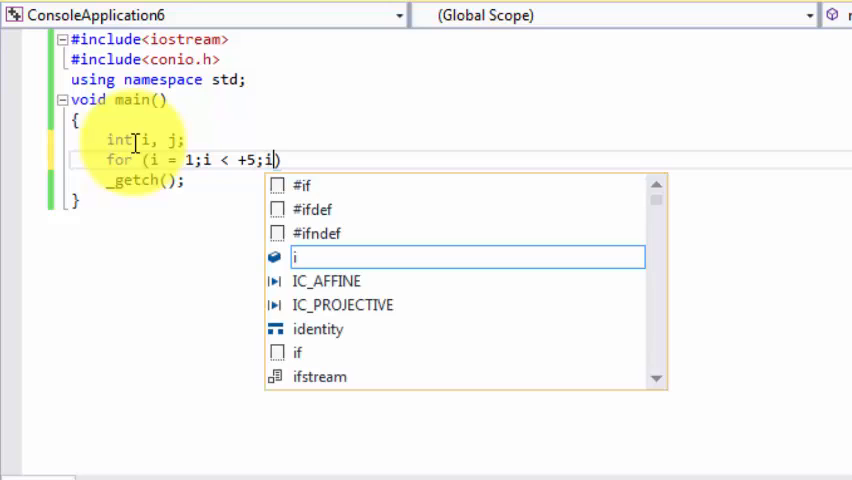
type("++)")
type("{")
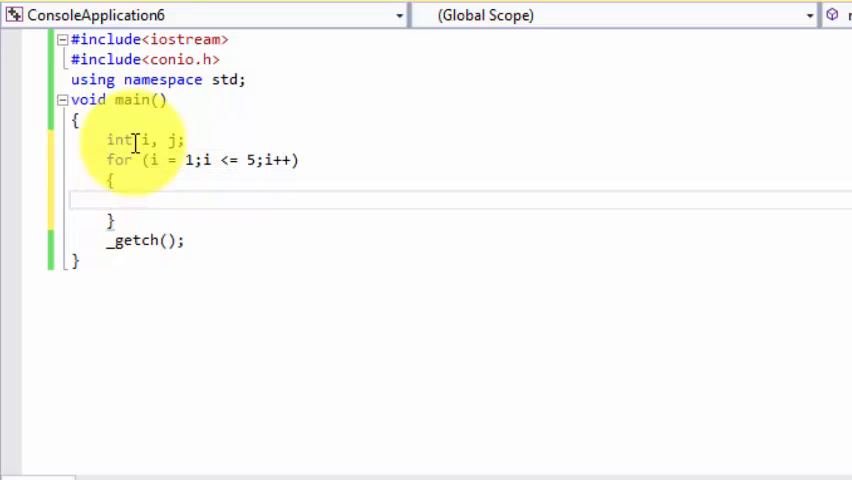
Write the inner loop for (j = i; j <= 5; j++) printing " * "
type("for()")
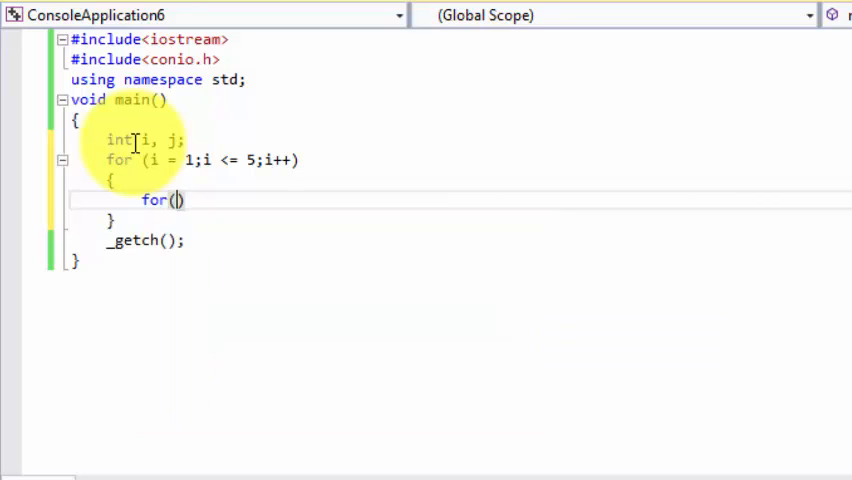
type("j=")
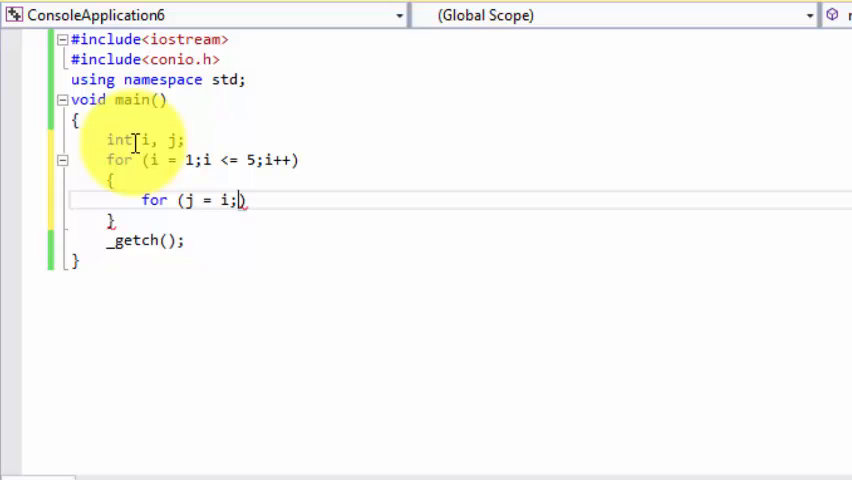
type("j<")
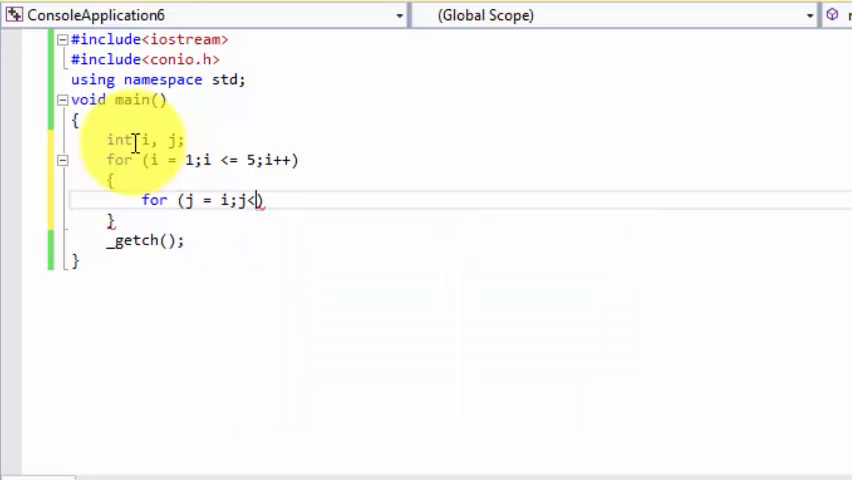
type("= 5;")
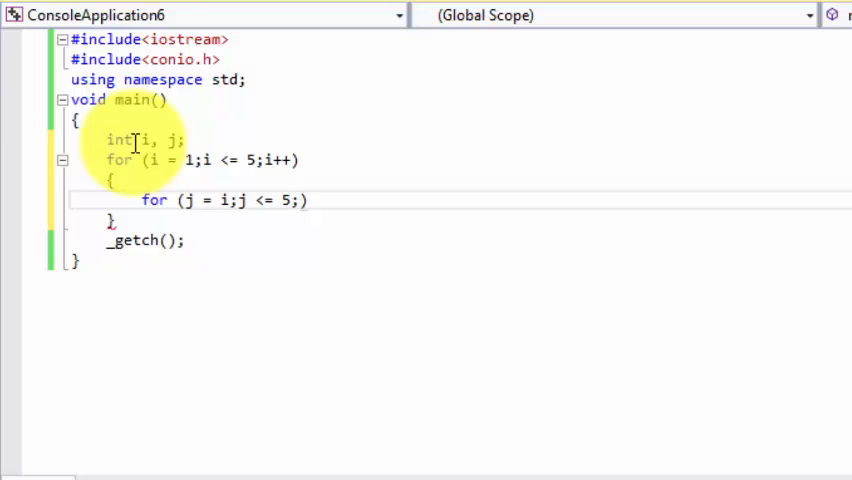
type("j++")
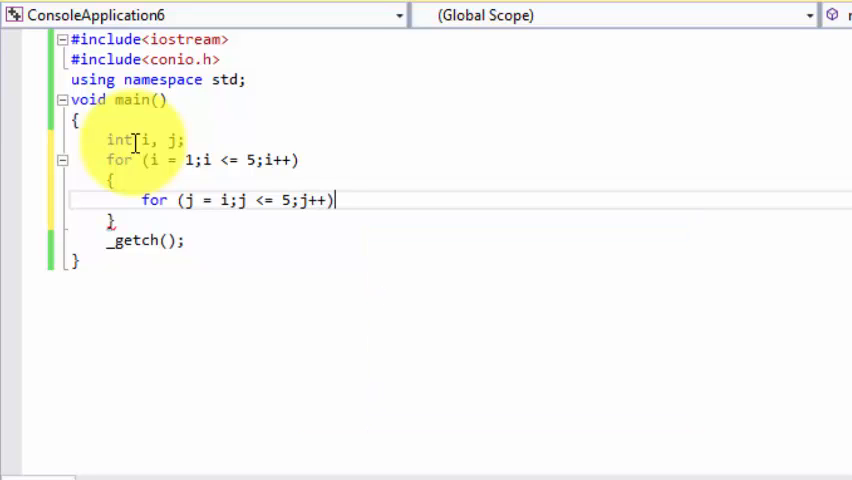
type("co")
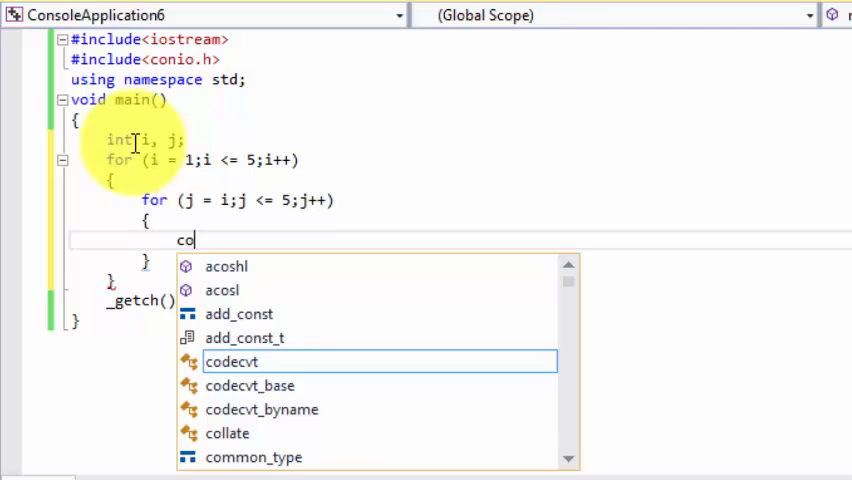
type("ut<<\"\"")
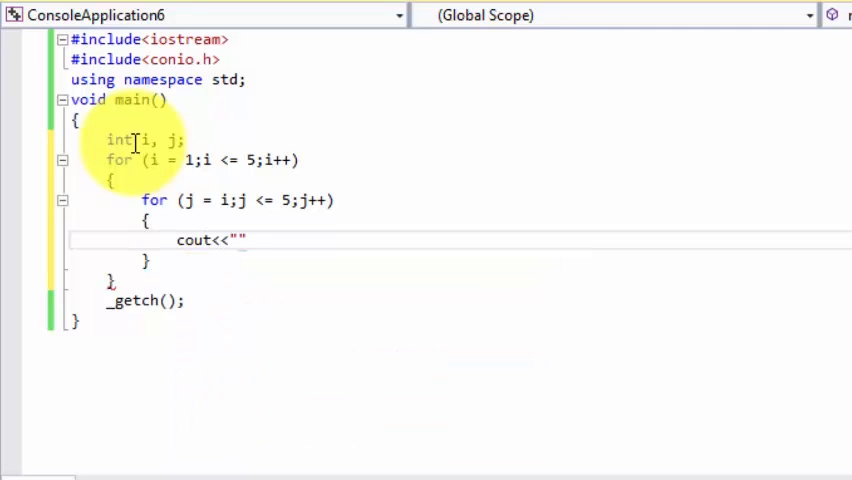
type("\" \"")
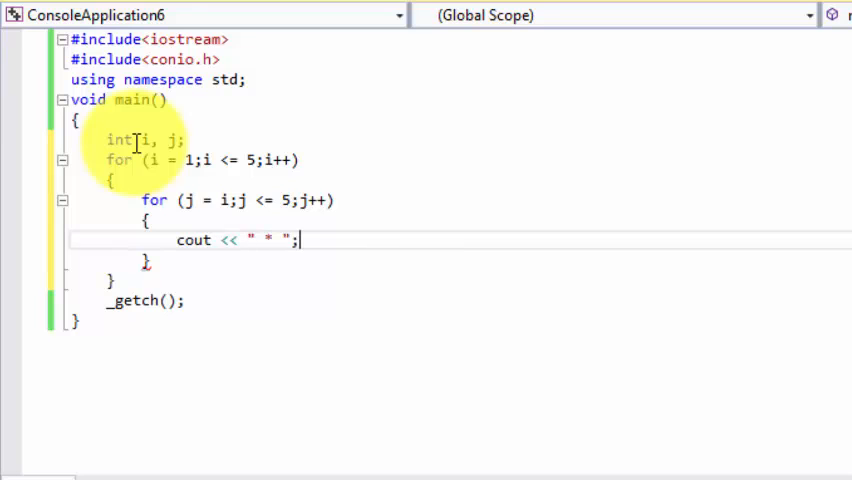
key("Enter")
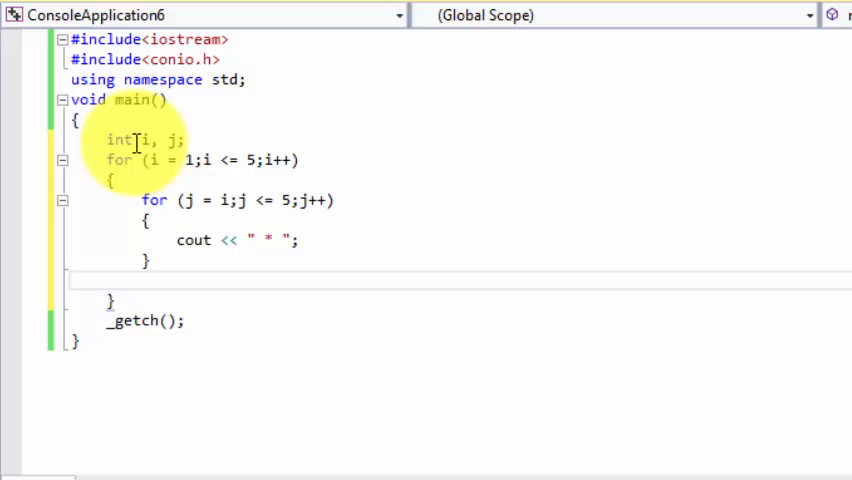
Add cout << "\n"; after the inner loop inside the outer loop
type("cout<<\"")
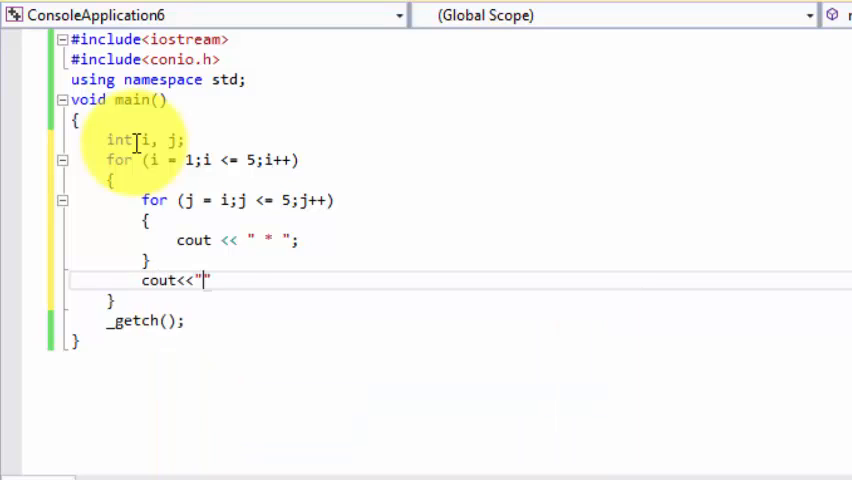
type("|")
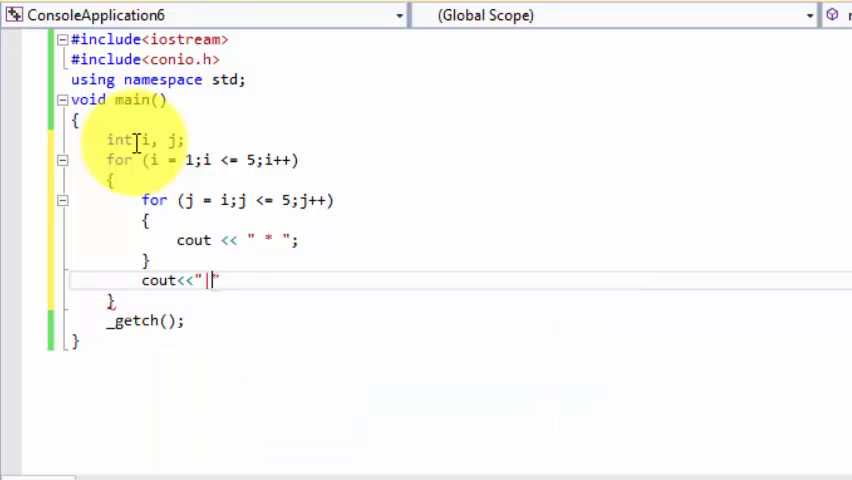
type("\\n")
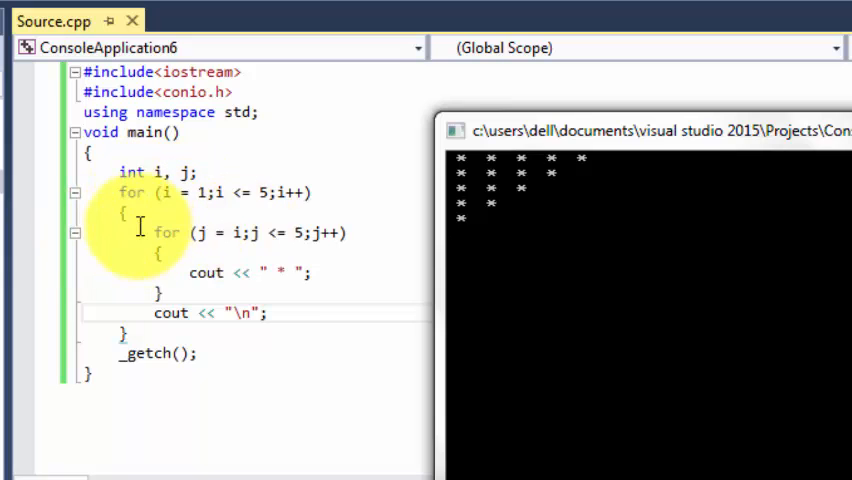
mouse_move(148, 312)
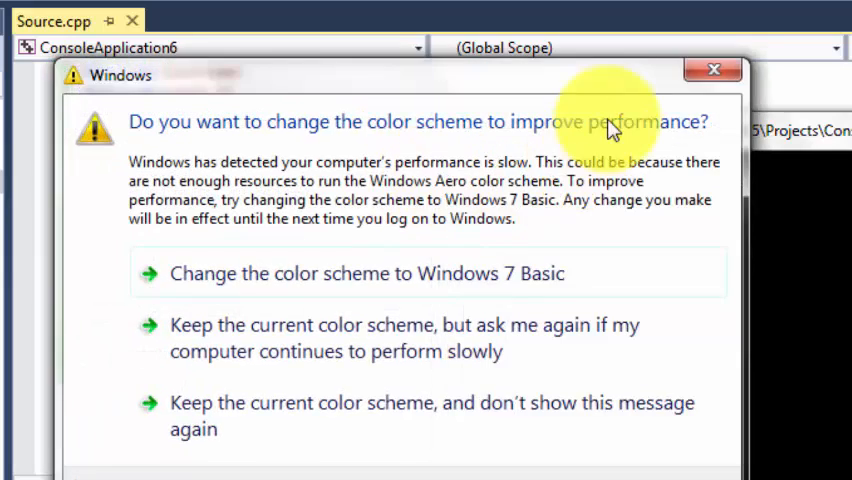
Dismiss the Windows colour scheme prompt to view the star triangle in the console
left_click(714, 69)
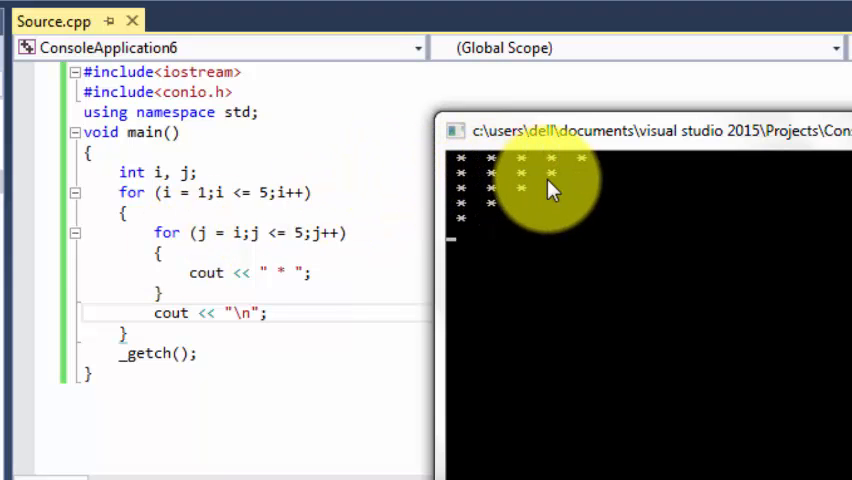
mouse_move(435, 190)
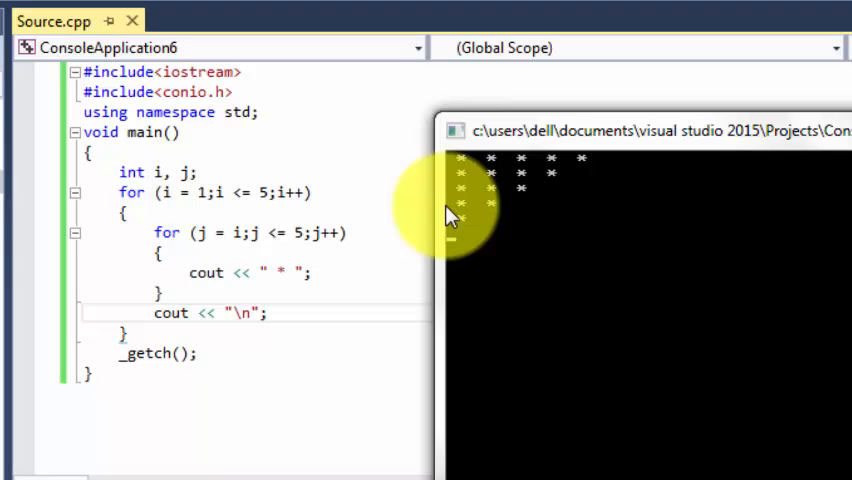
mouse_move(510, 213)
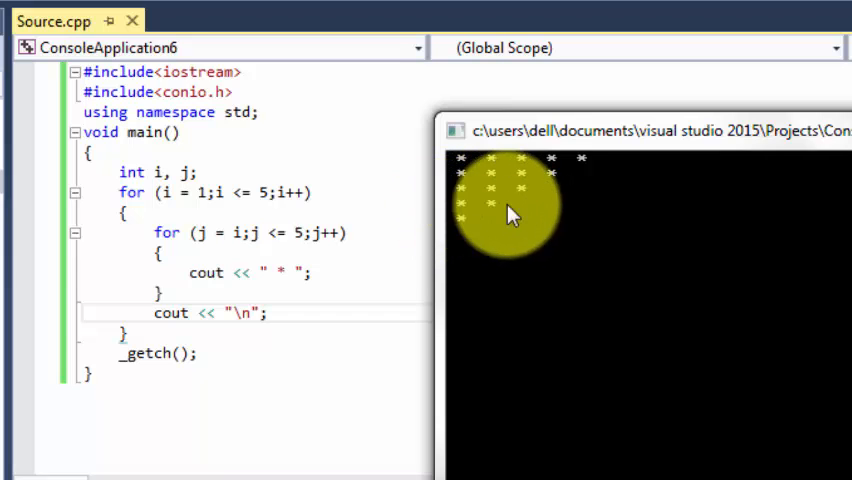